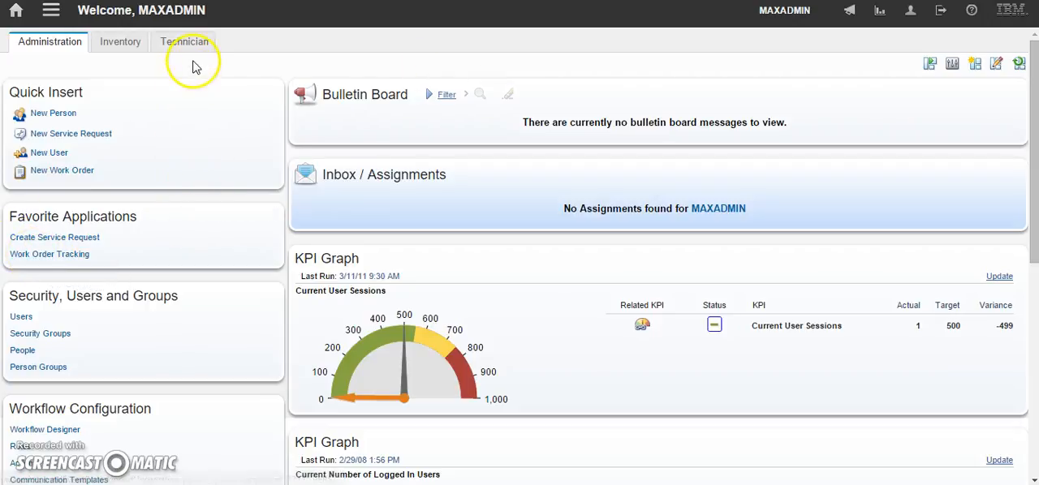
pyautogui.moveTo(172, 19)
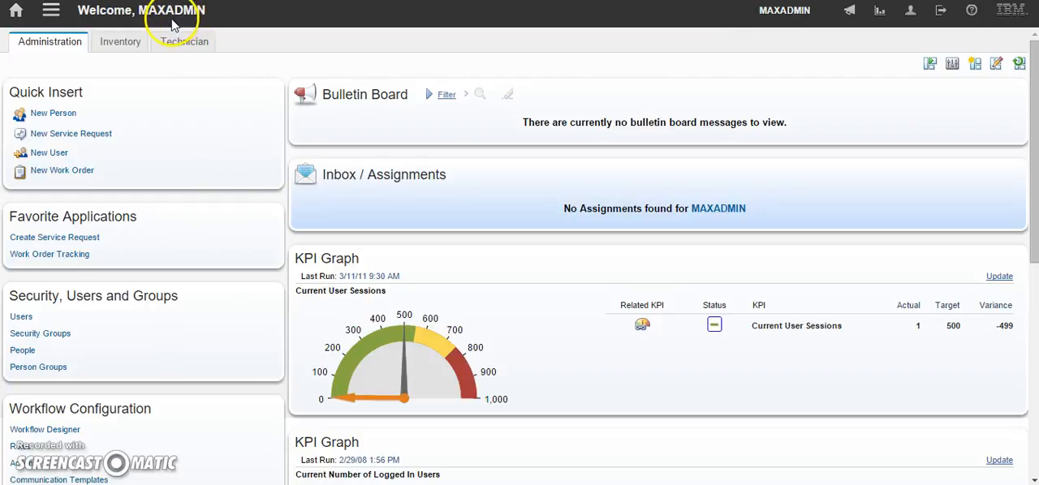
# - Browse the application menu from the Start Center
pyautogui.click(50, 10)
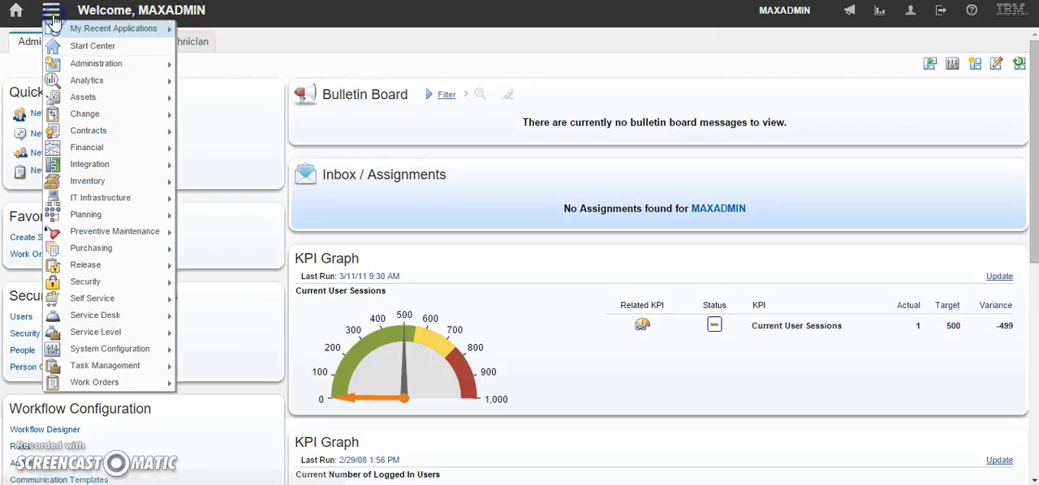
pyautogui.moveTo(104, 365)
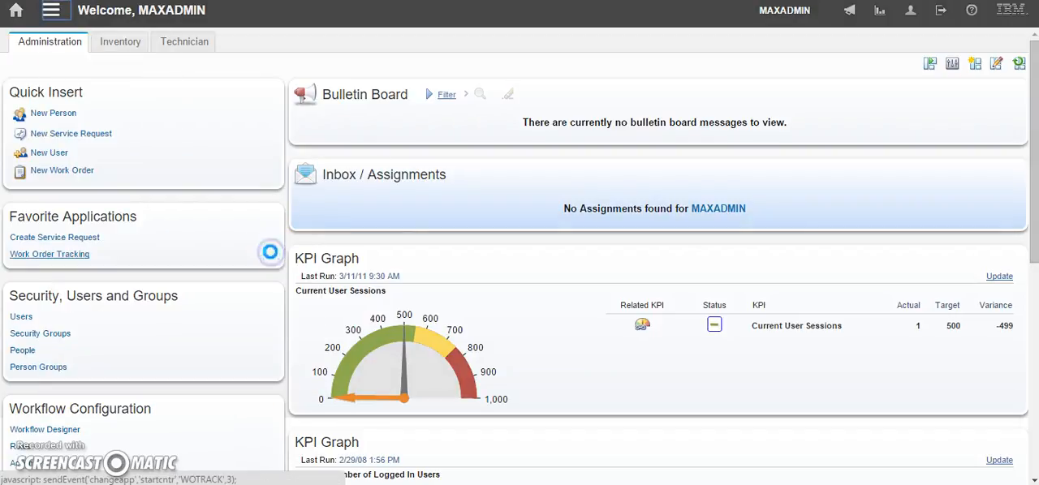
# - Filter the Work Order Tracking list to work order 1232, Water leaking under boiler 3
pyautogui.click(49, 253)
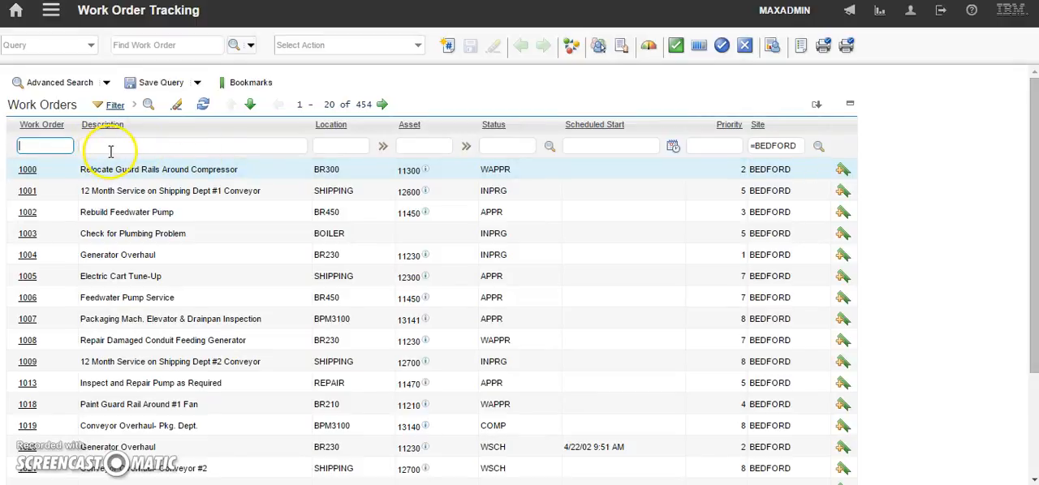
pyautogui.write('1232')
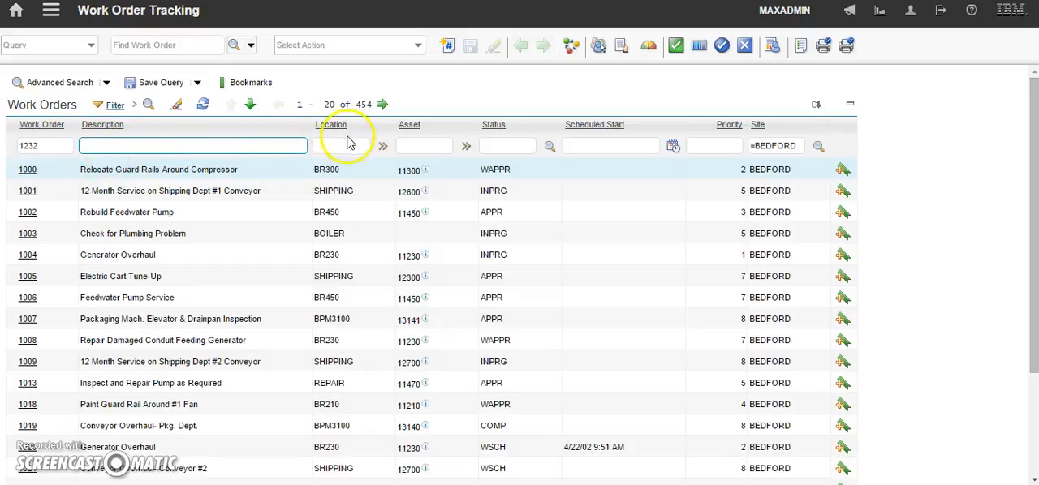
pyautogui.click(507, 146)
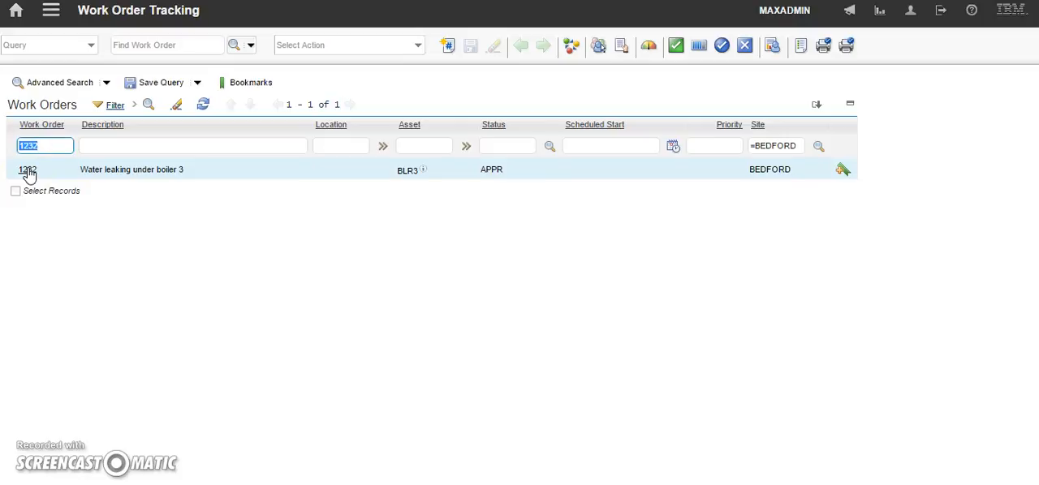
# - Open work order 1232's record (BLR3 Boiler 3, BEDFORD, APPR)
pyautogui.click(28, 169)
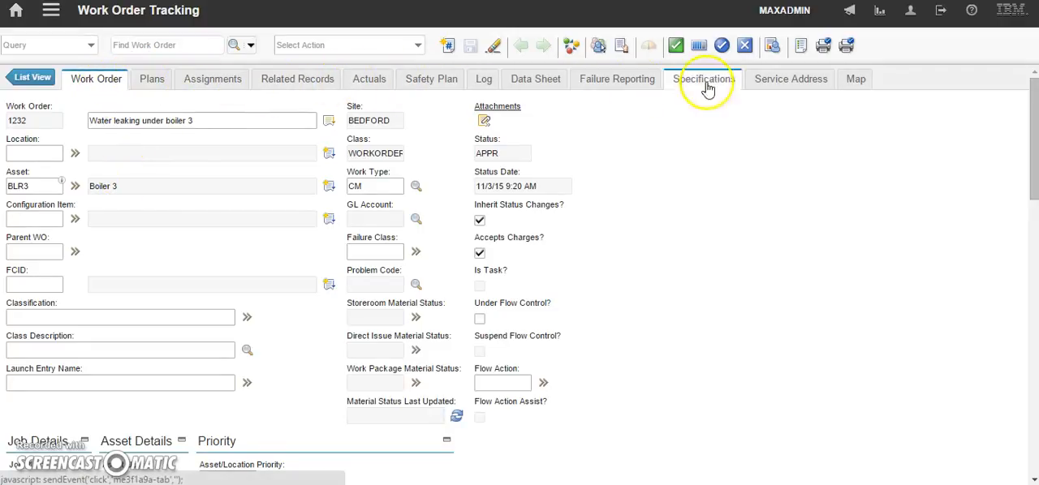
pyautogui.moveTo(782, 128)
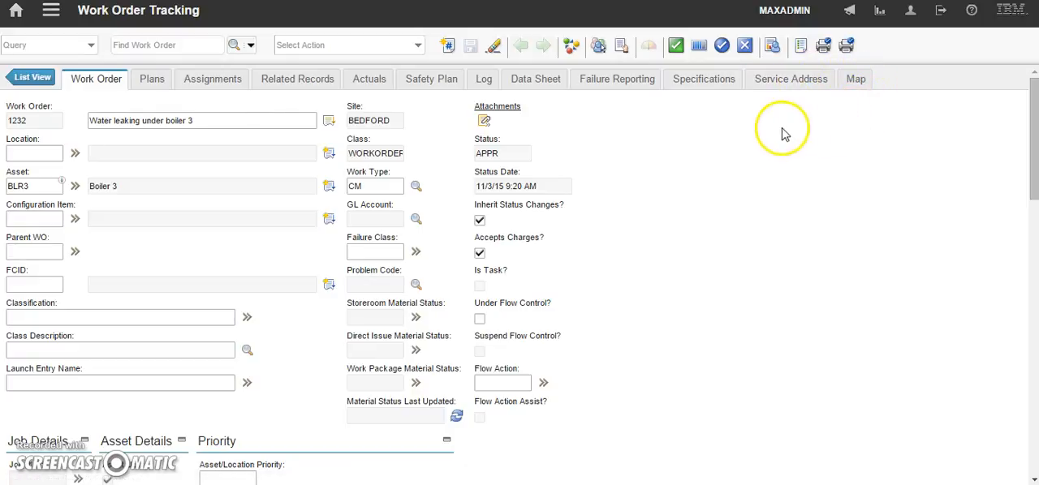
pyautogui.moveTo(761, 156)
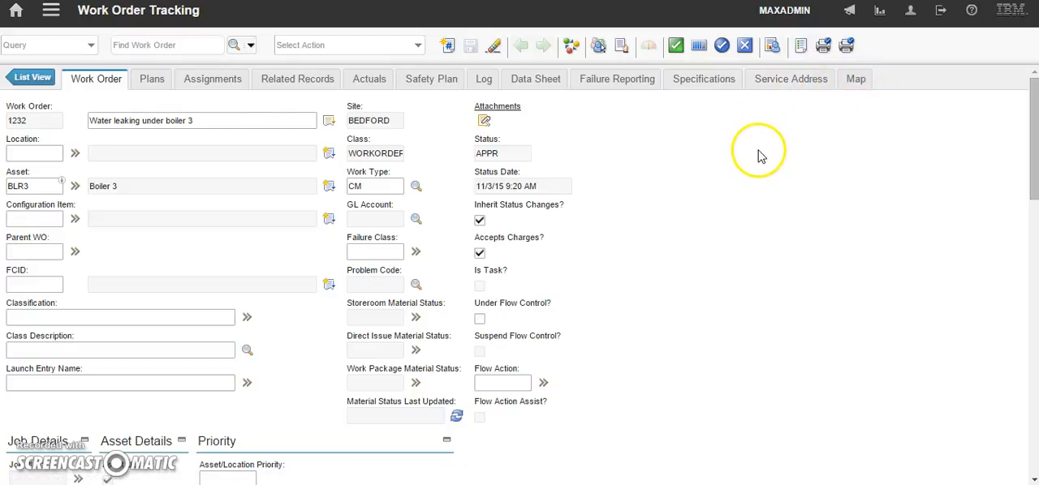
pyautogui.moveTo(368, 78)
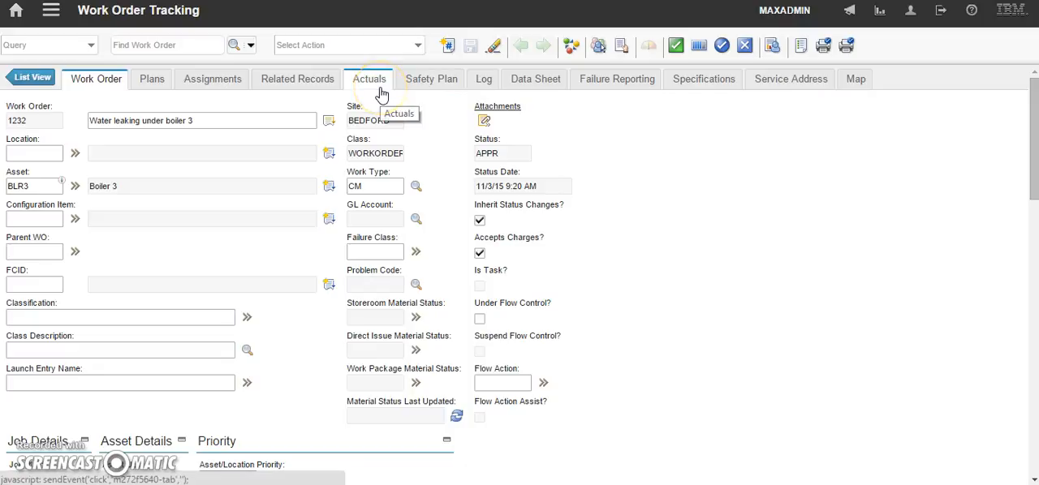
# - Show work order 1232's Actuals with its empty labor list
pyautogui.click(368, 78)
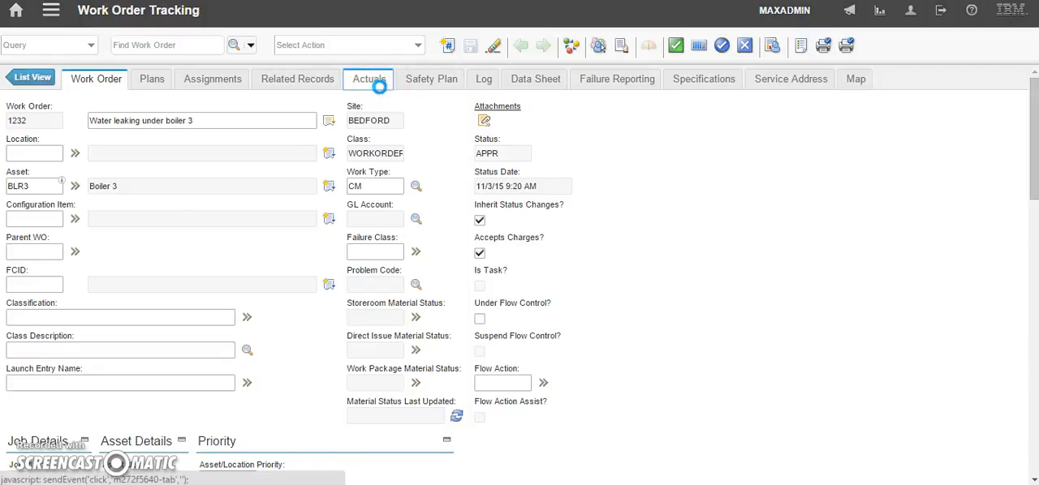
pyautogui.click(368, 78)
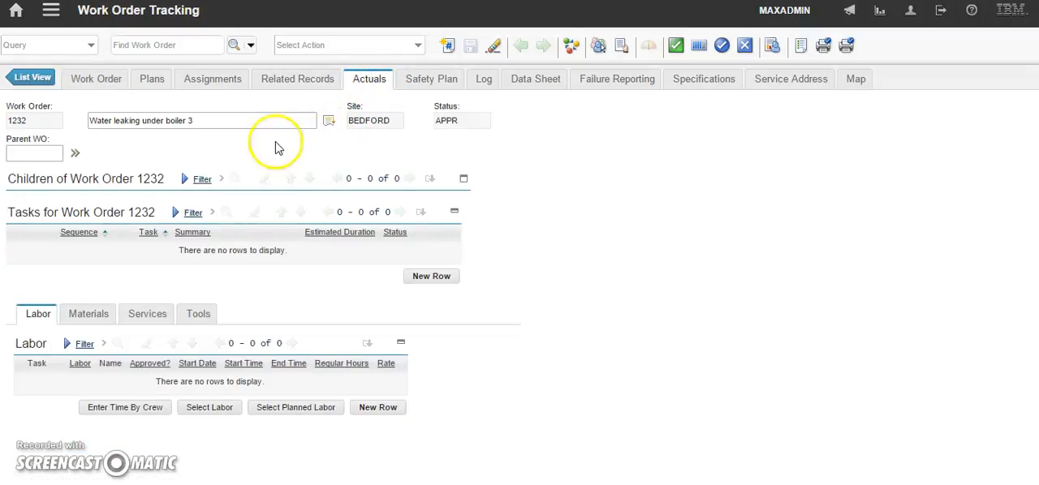
pyautogui.moveTo(31, 350)
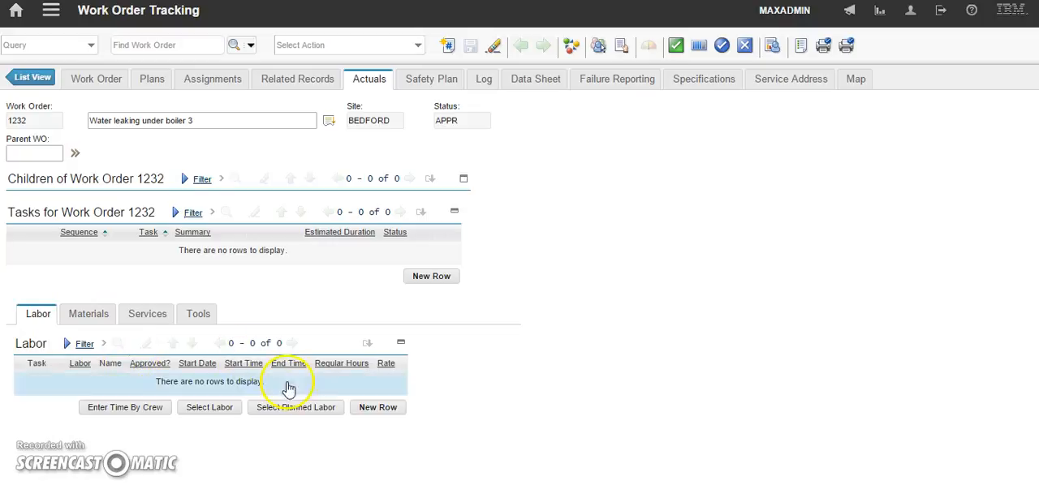
pyautogui.click(376, 407)
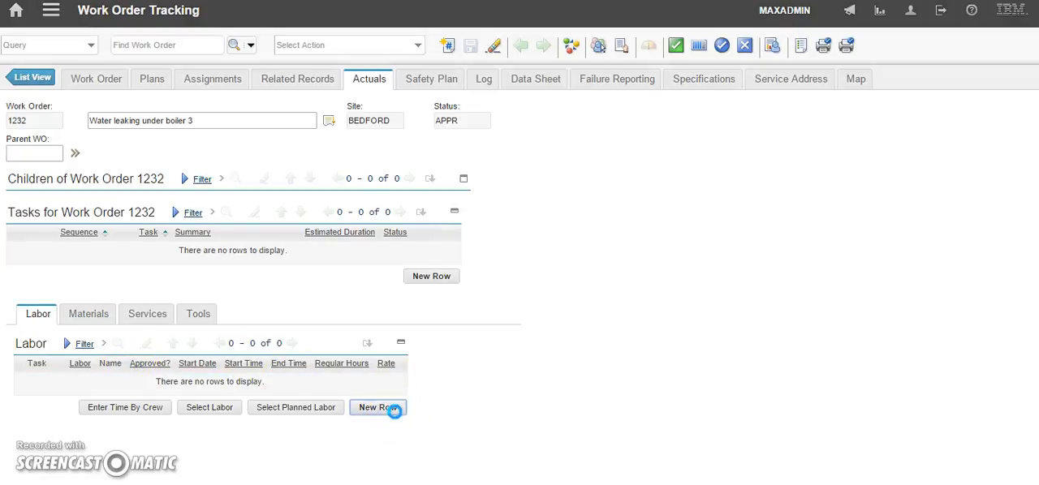
# - Add a new labor row dated 11/3/15 and reach the Labor field lookup
pyautogui.click(377, 407)
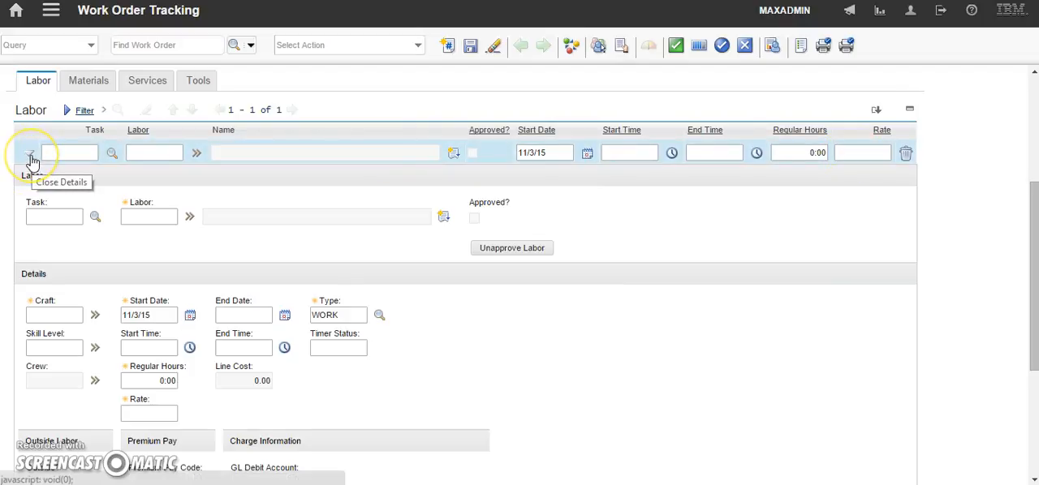
pyautogui.click(29, 152)
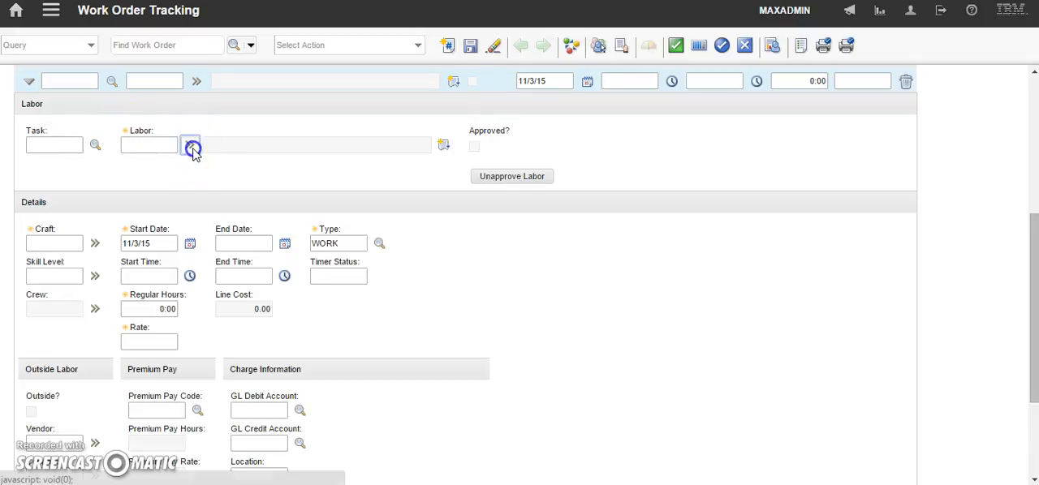
pyautogui.click(190, 146)
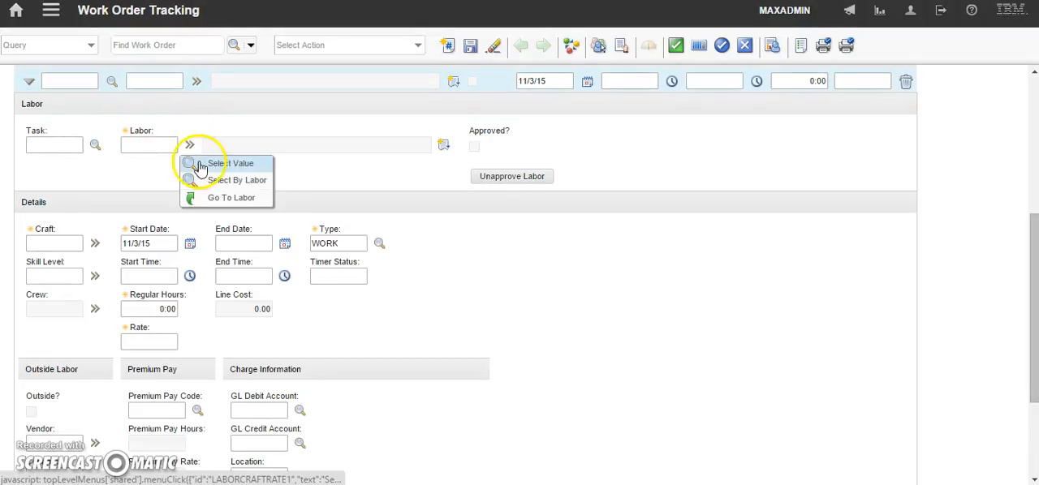
pyautogui.click(231, 162)
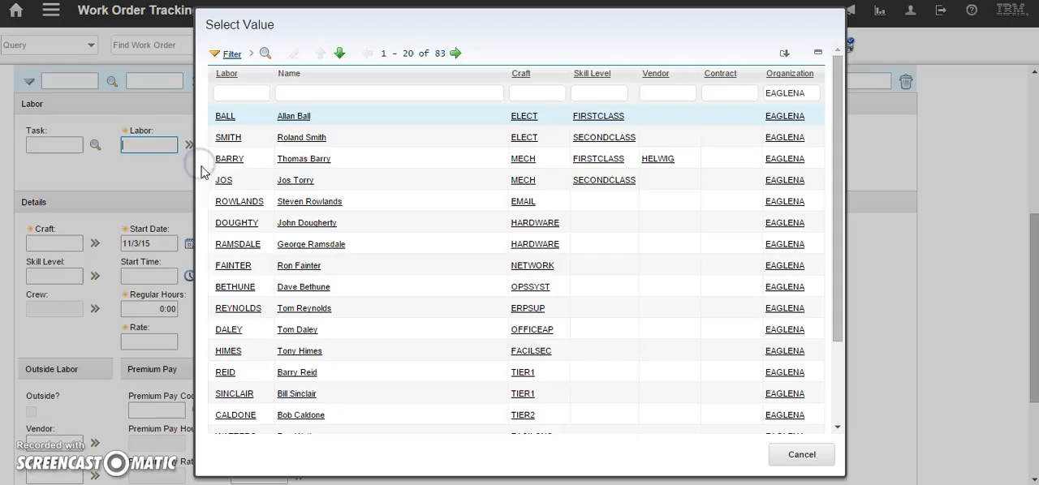
pyautogui.click(240, 92)
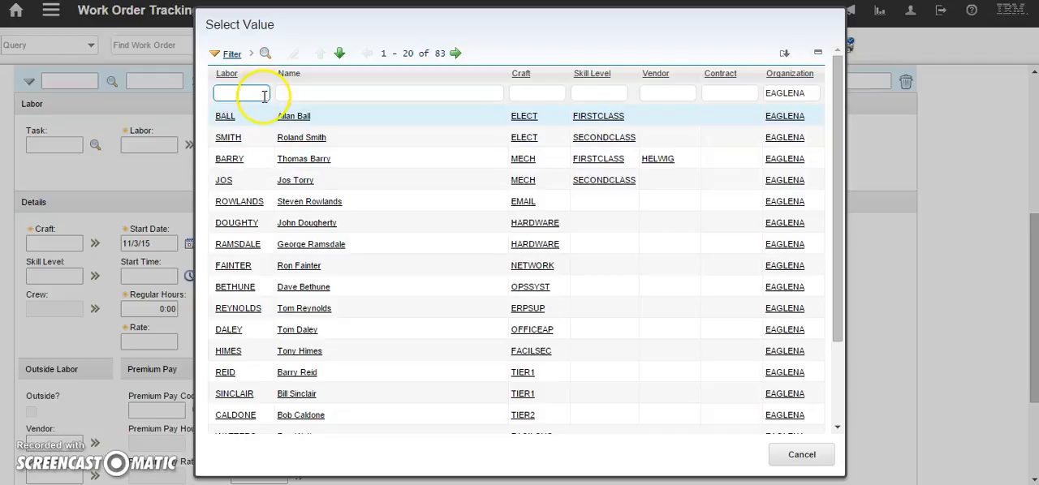
pyautogui.moveTo(543, 89)
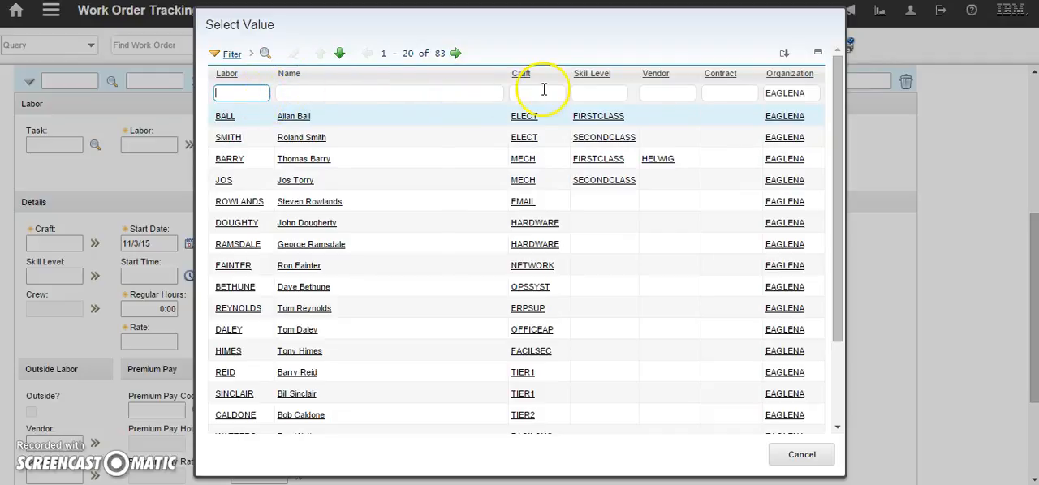
pyautogui.moveTo(662, 87)
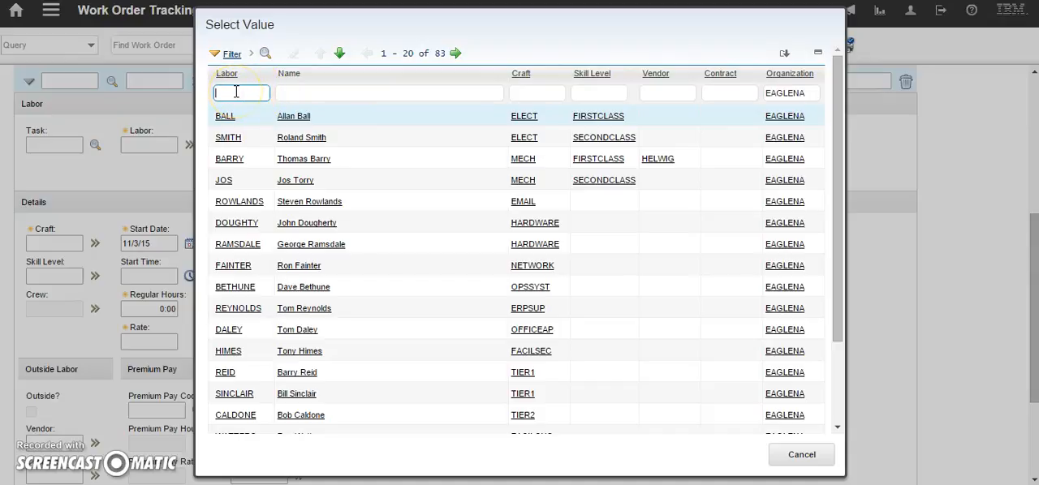
pyautogui.write('HUT')
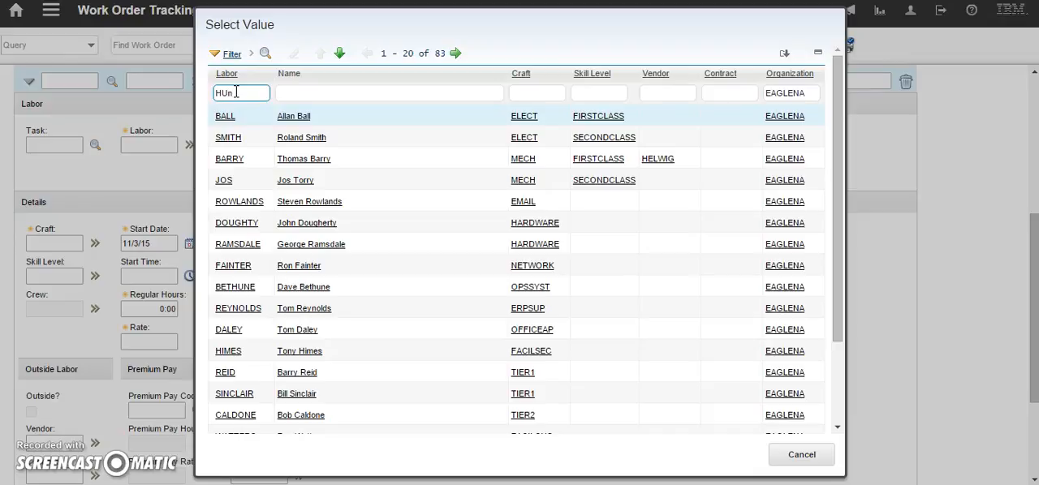
pyautogui.write('HUNTER')
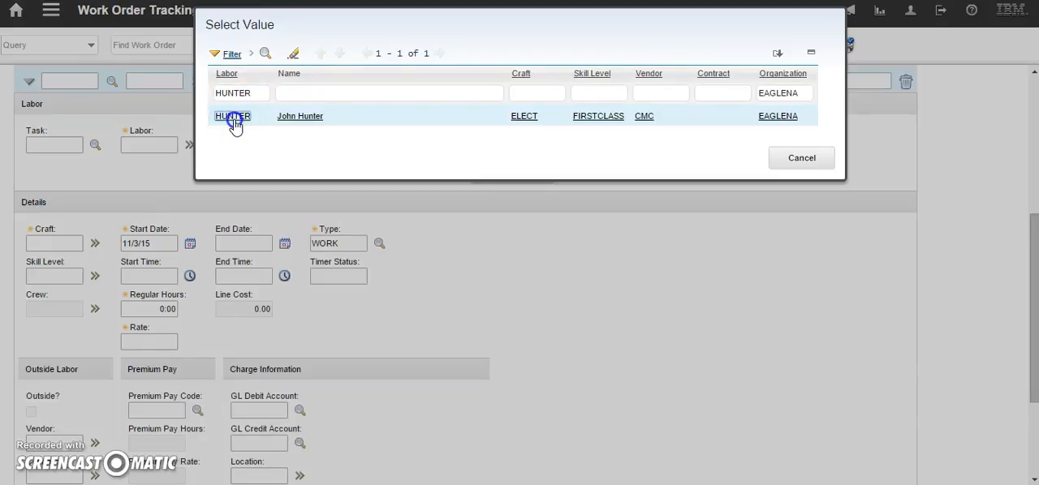
# - Pick HUNTER as the row's labor and set its start date to 11/2/15
pyautogui.click(233, 117)
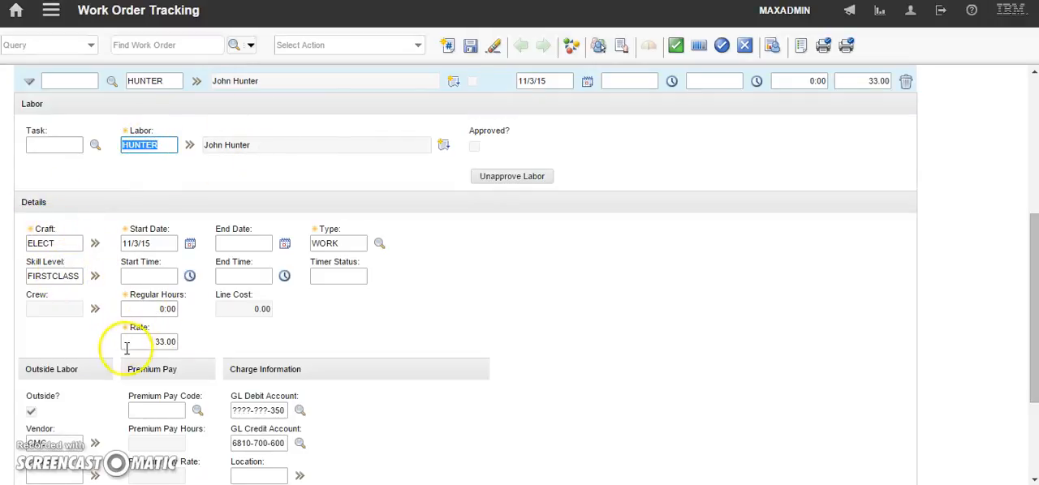
pyautogui.scroll(-3)
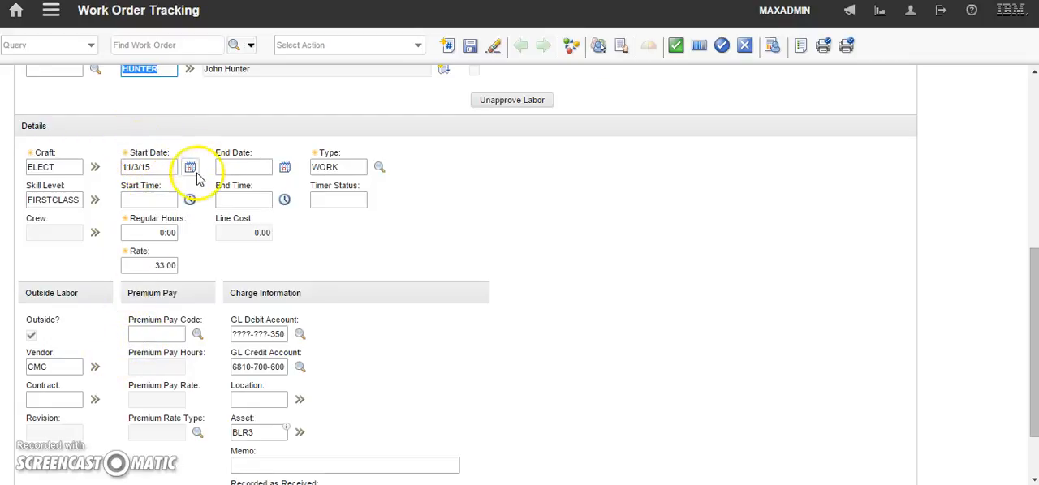
pyautogui.click(190, 167)
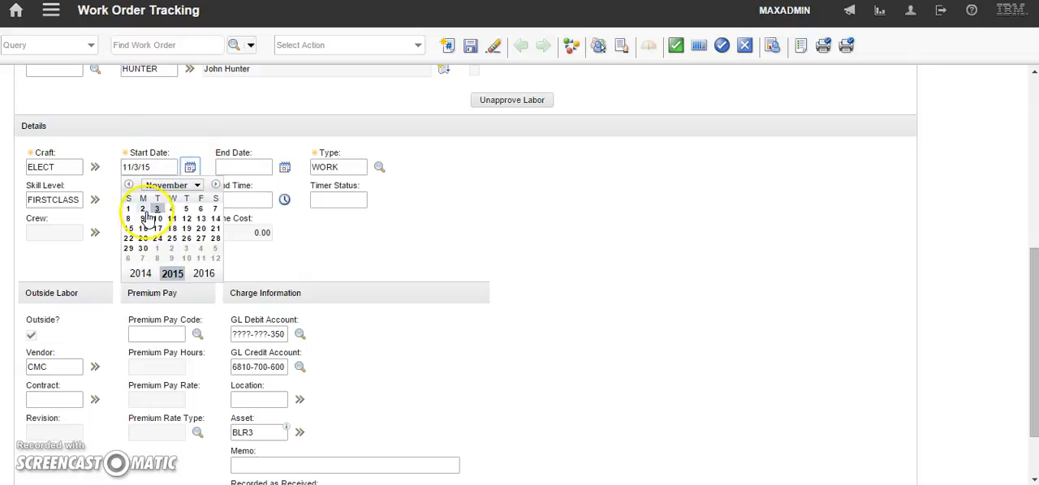
pyautogui.click(143, 208)
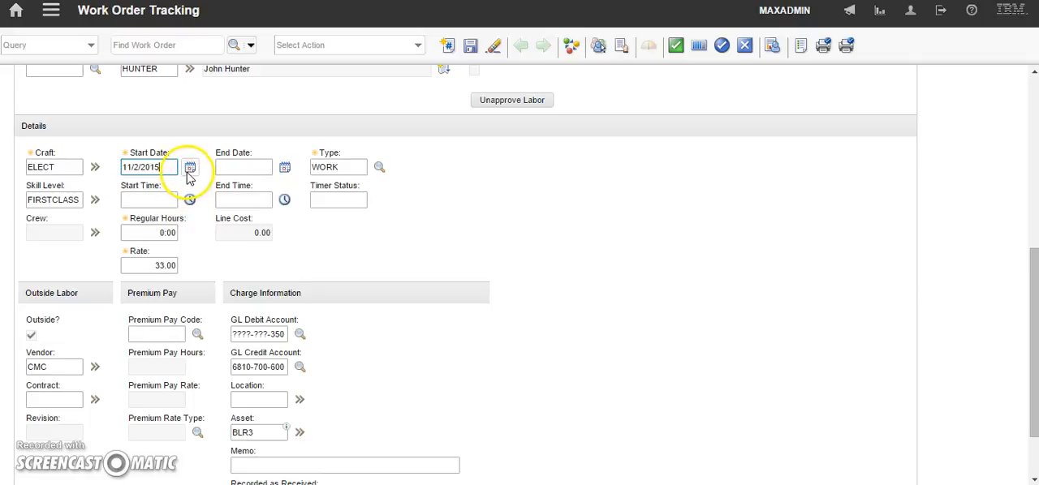
# - Browse the start-date calendar across months and years, keeping 11/2/15
pyautogui.click(190, 167)
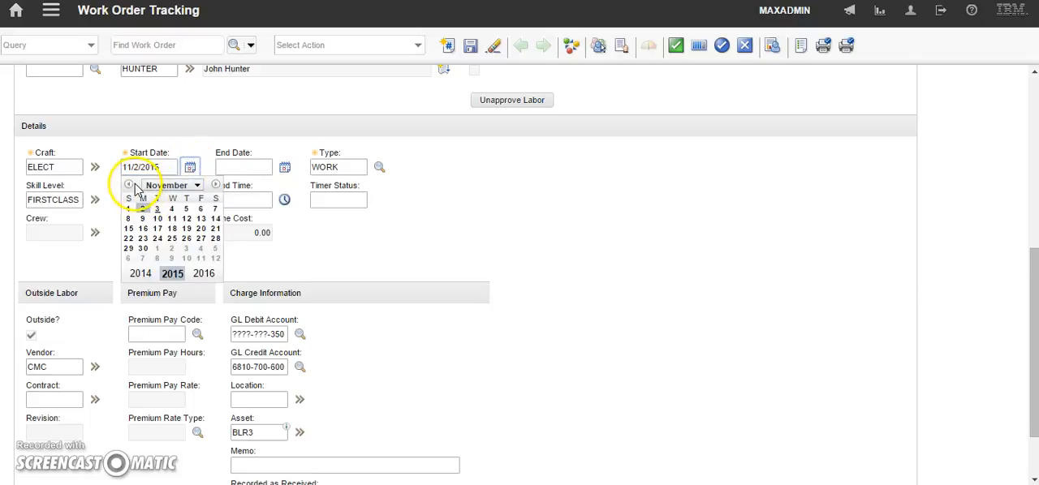
pyautogui.click(215, 185)
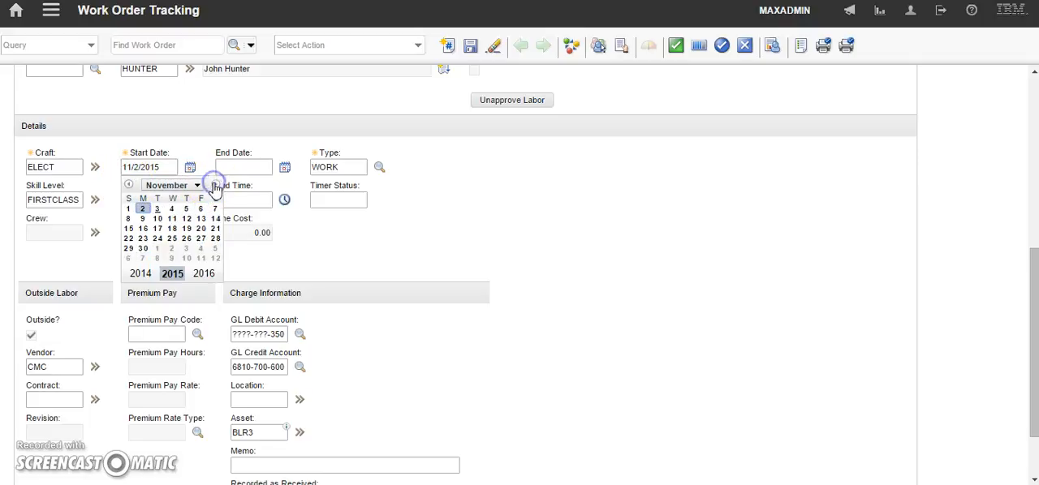
pyautogui.click(215, 185)
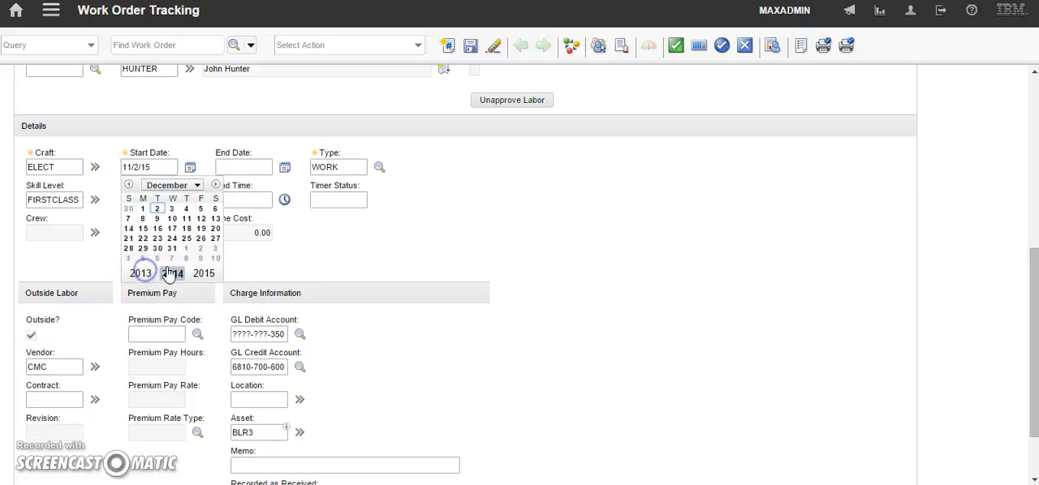
pyautogui.click(172, 273)
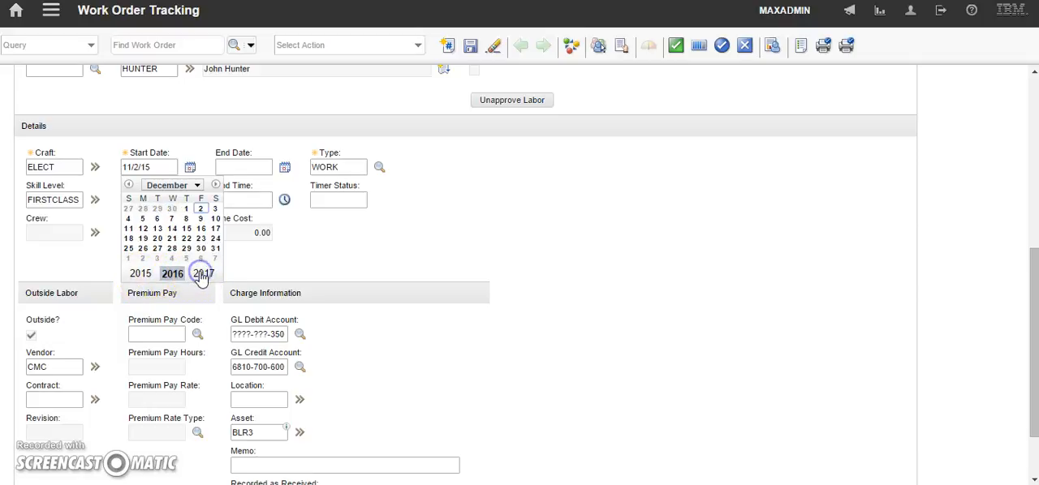
pyautogui.click(203, 273)
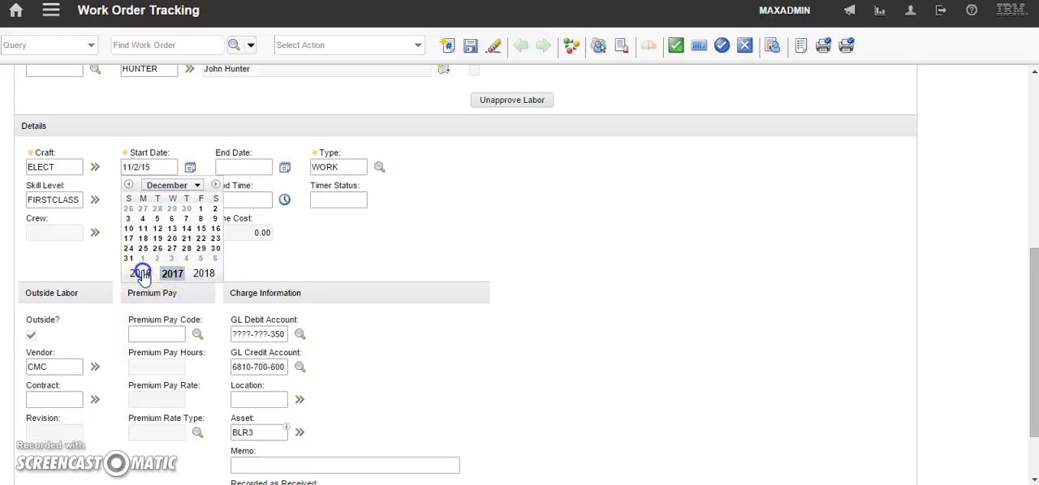
pyautogui.click(140, 273)
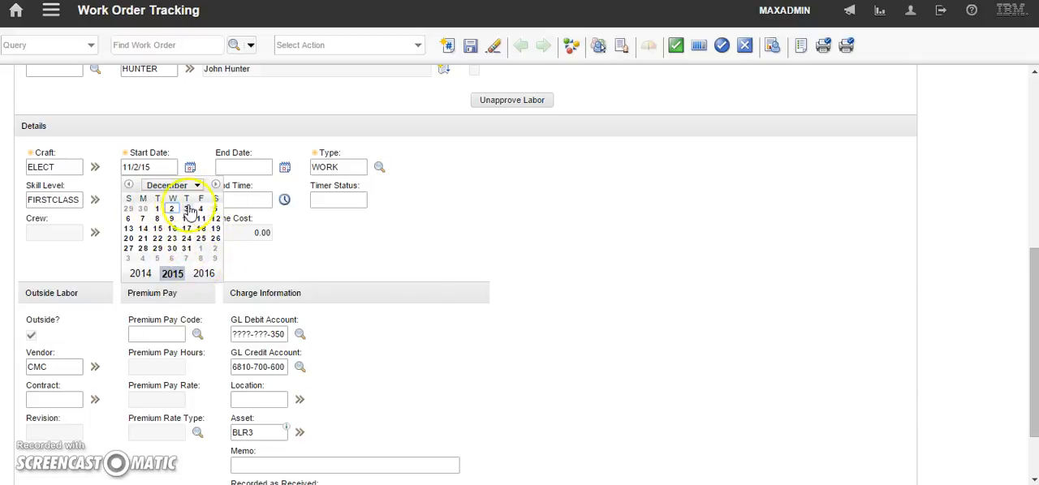
pyautogui.click(172, 273)
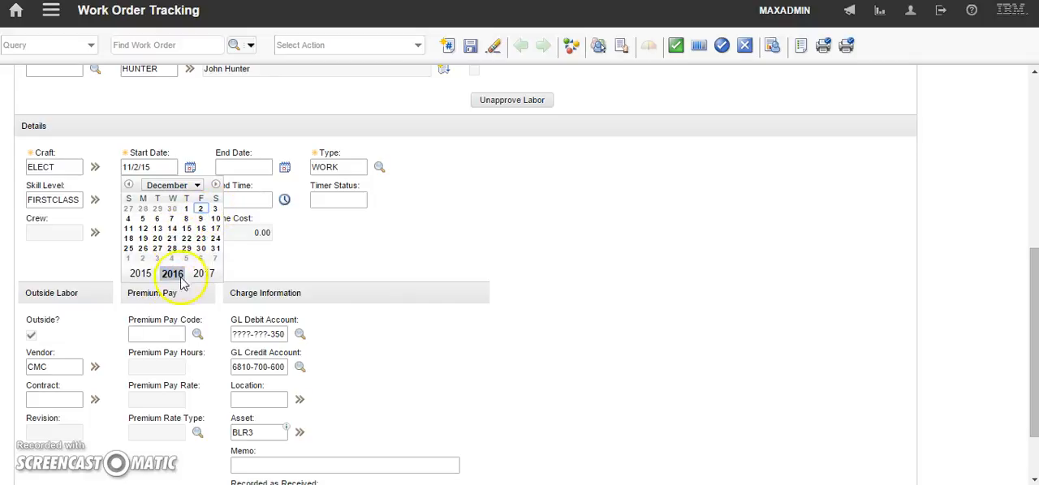
pyautogui.click(143, 273)
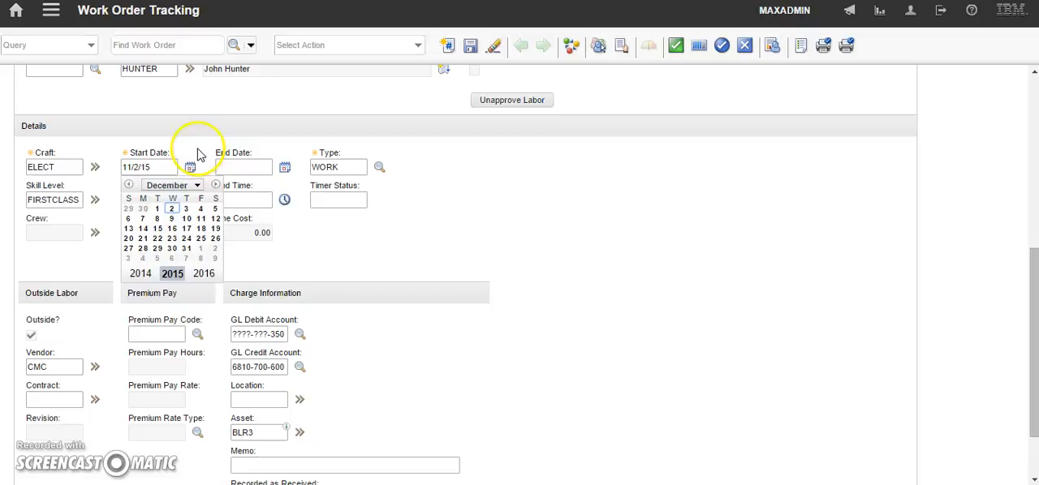
pyautogui.click(172, 208)
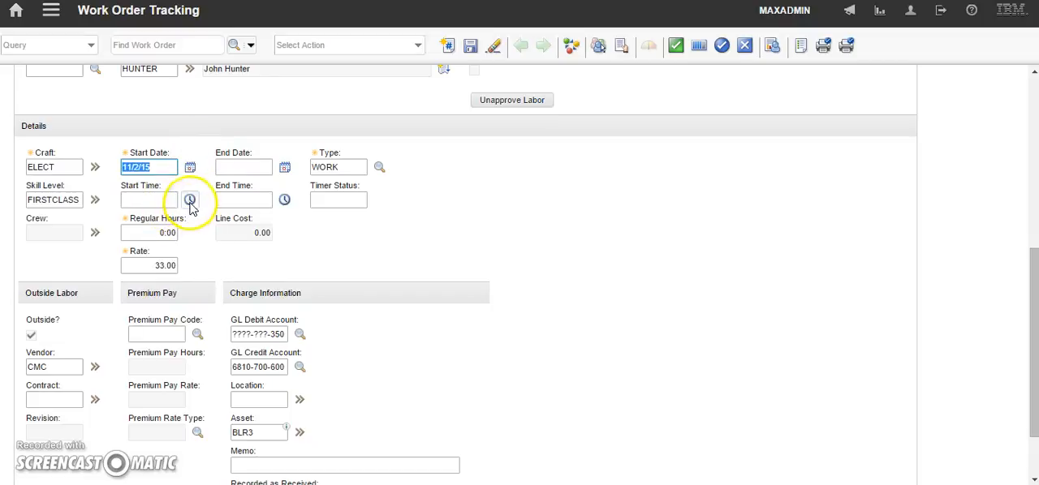
# - Set the labor row's start time to 8:00 AM
pyautogui.click(190, 200)
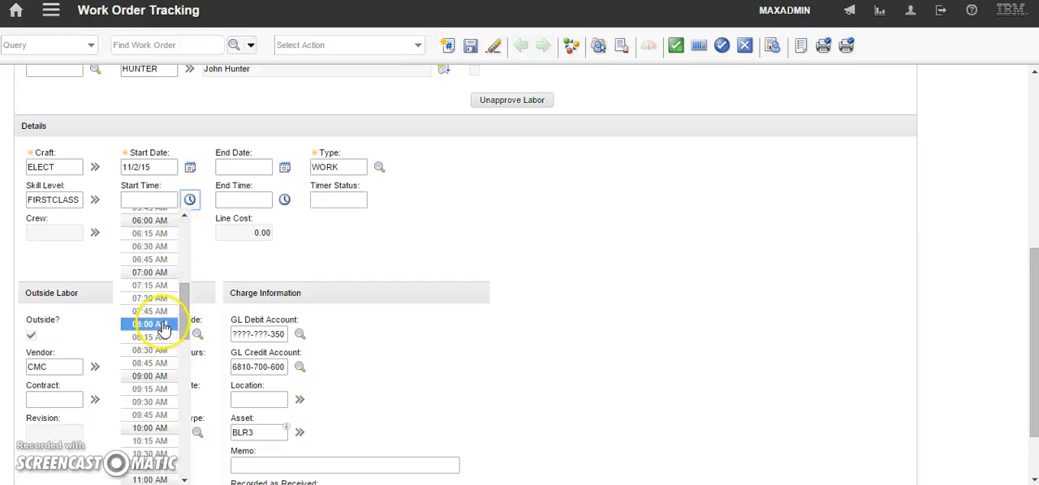
pyautogui.click(149, 324)
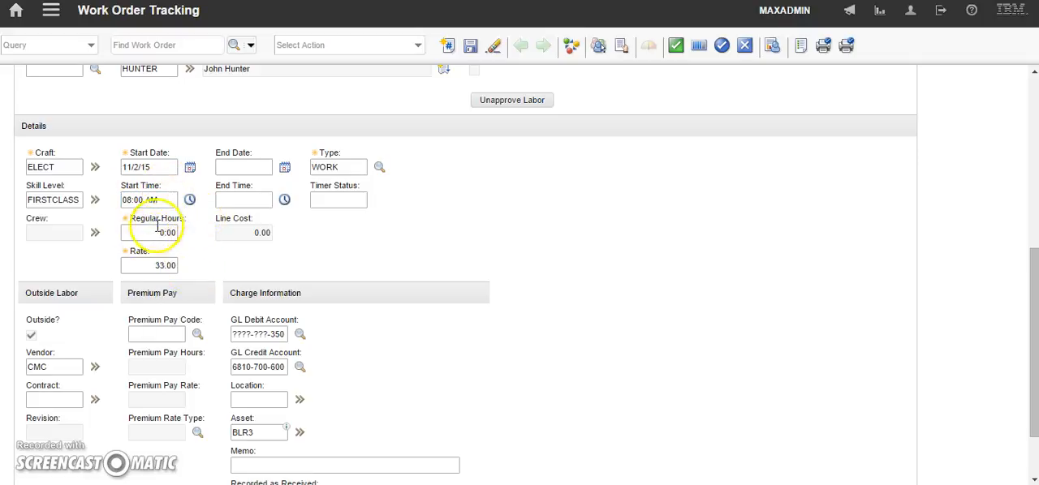
pyautogui.click(149, 234)
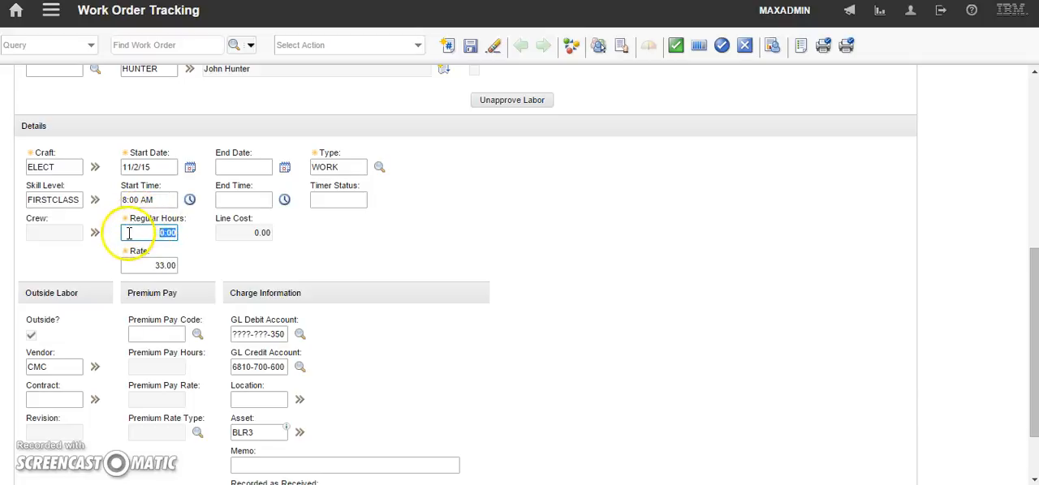
pyautogui.moveTo(252, 198)
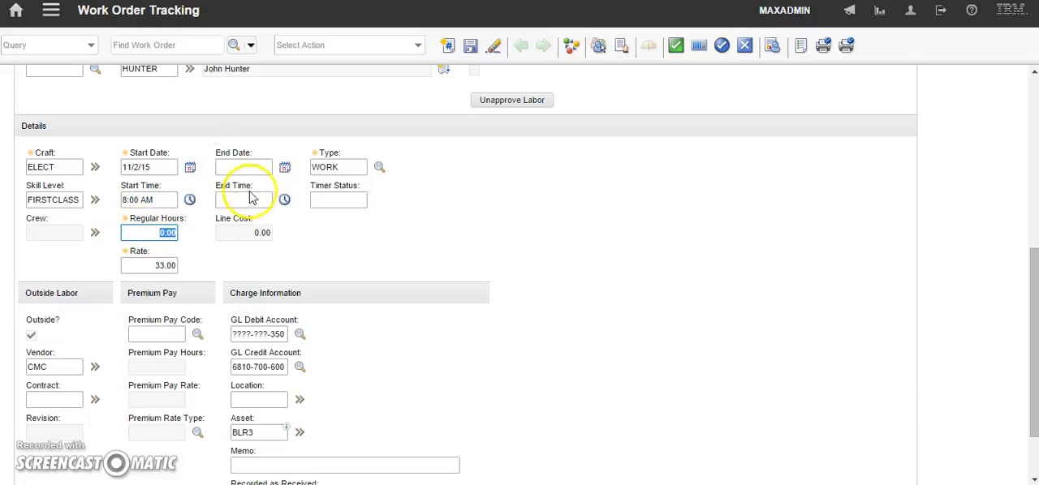
pyautogui.moveTo(127, 289)
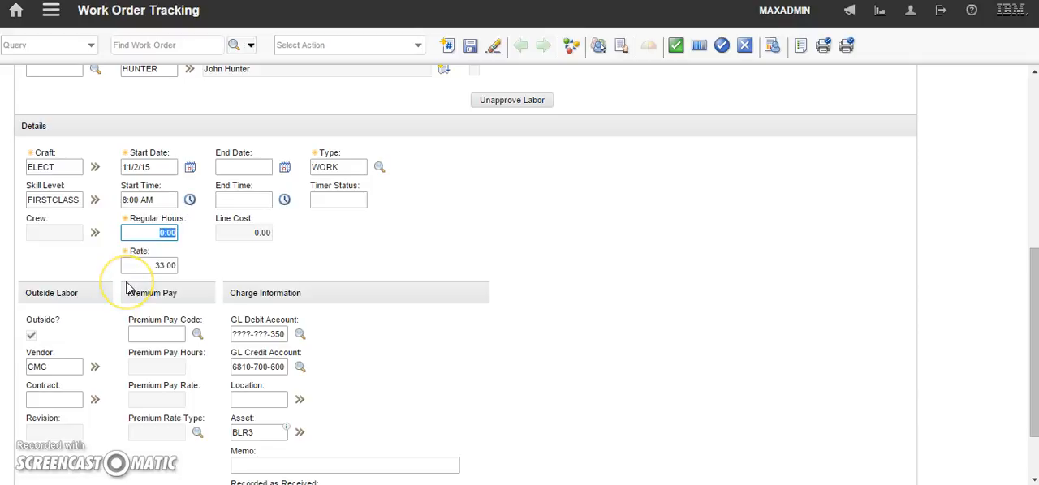
# - Set the labor row's regular hours to 4
pyautogui.write('4')
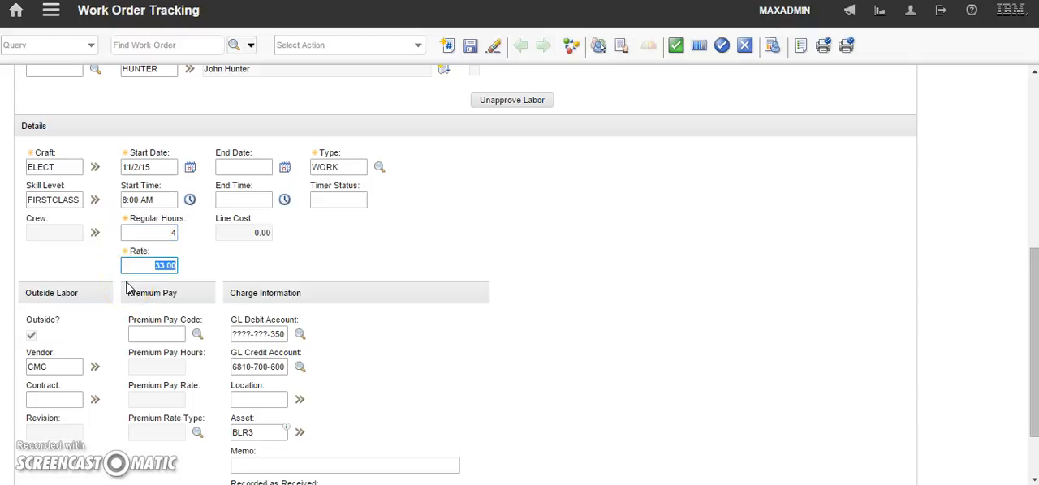
pyautogui.moveTo(404, 264)
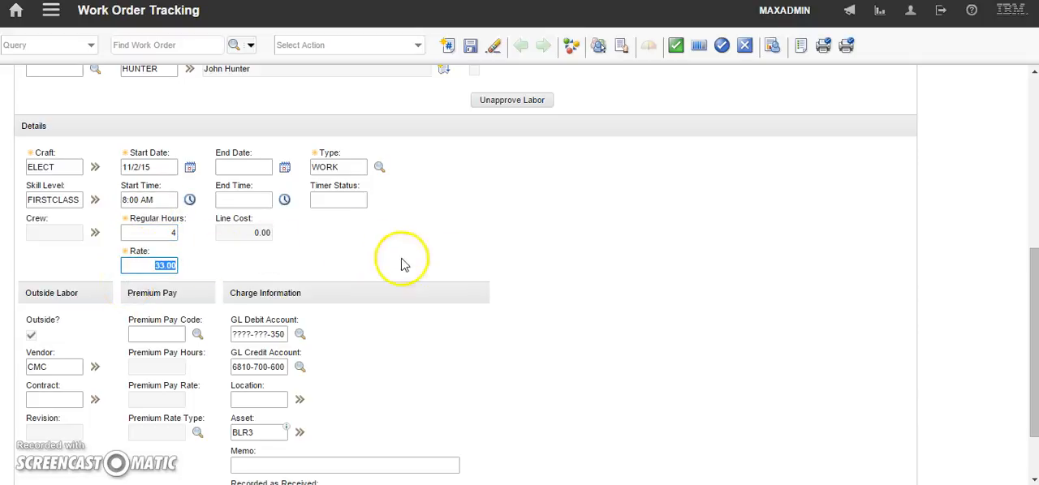
pyautogui.moveTo(526, 170)
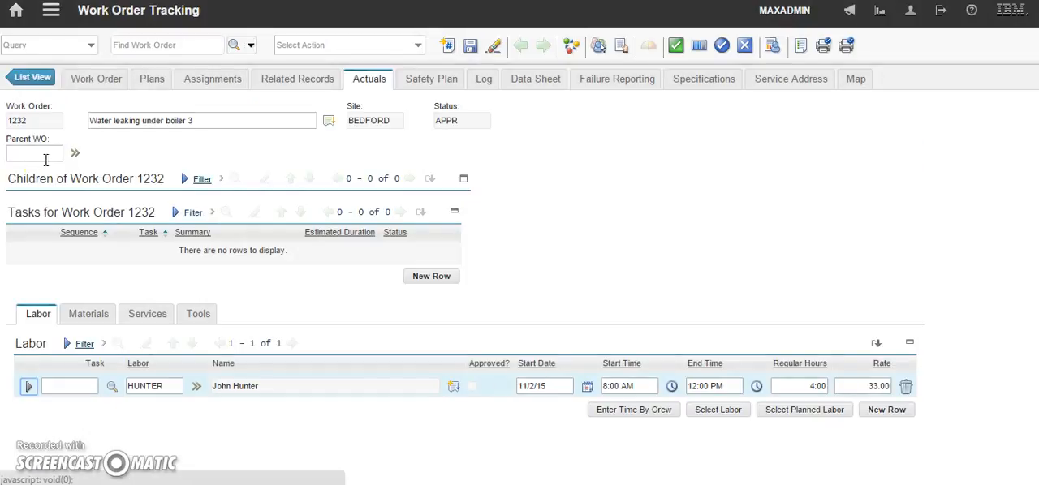
pyautogui.moveTo(583, 93)
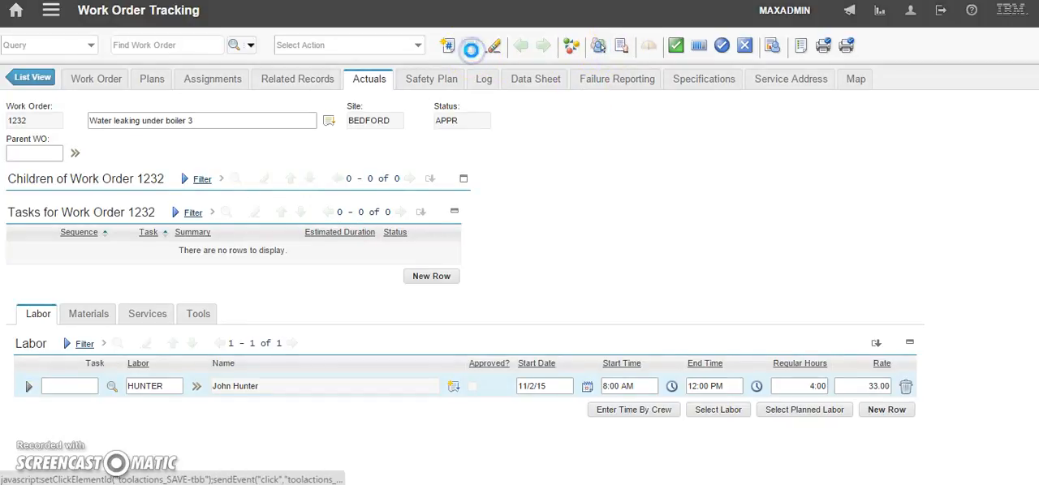
# - Save work order 1232 with the HUNTER row, 8:00 AM–12:00 PM, 4 hours
pyautogui.click(470, 45)
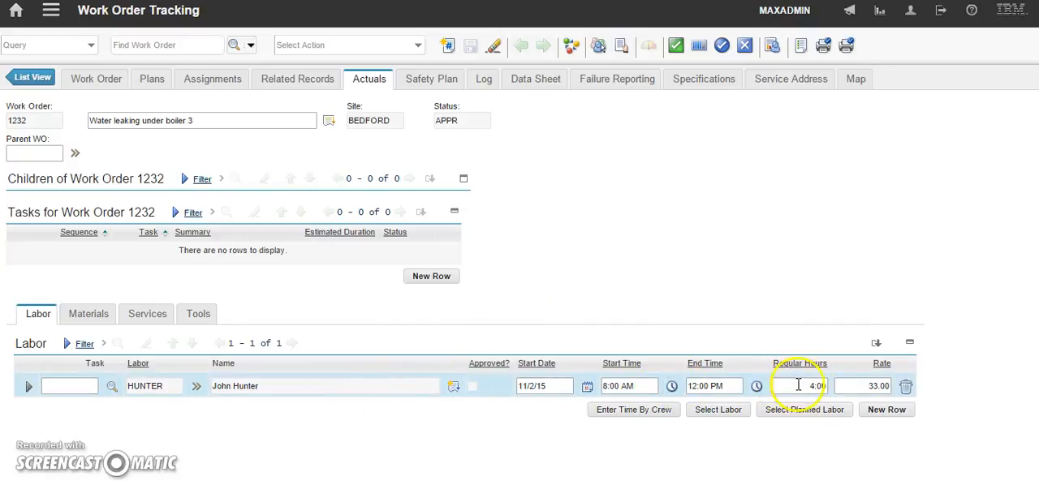
# - Set HUNTER's regular hours to 8 so the entry ends 4:00 PM on 11/2/15, line cost 264.00
pyautogui.click(798, 387)
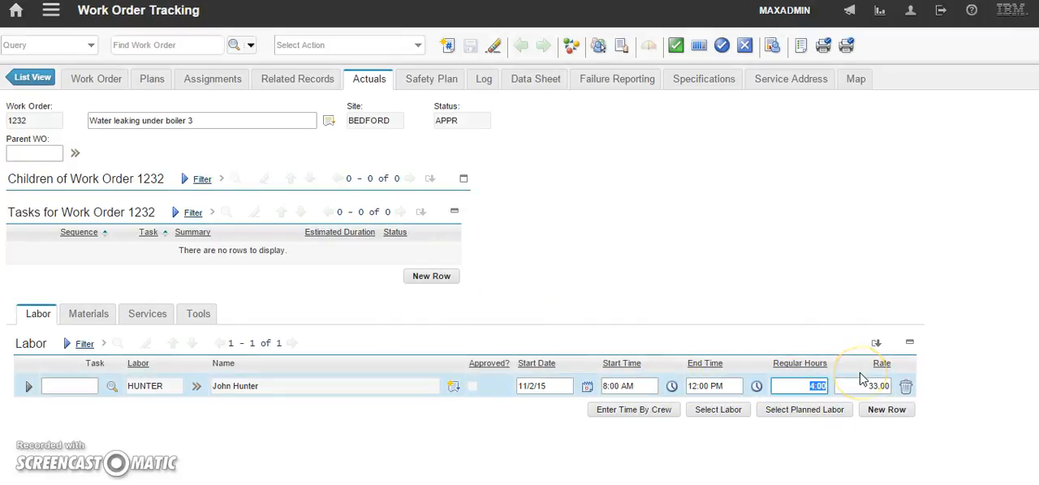
pyautogui.write('8')
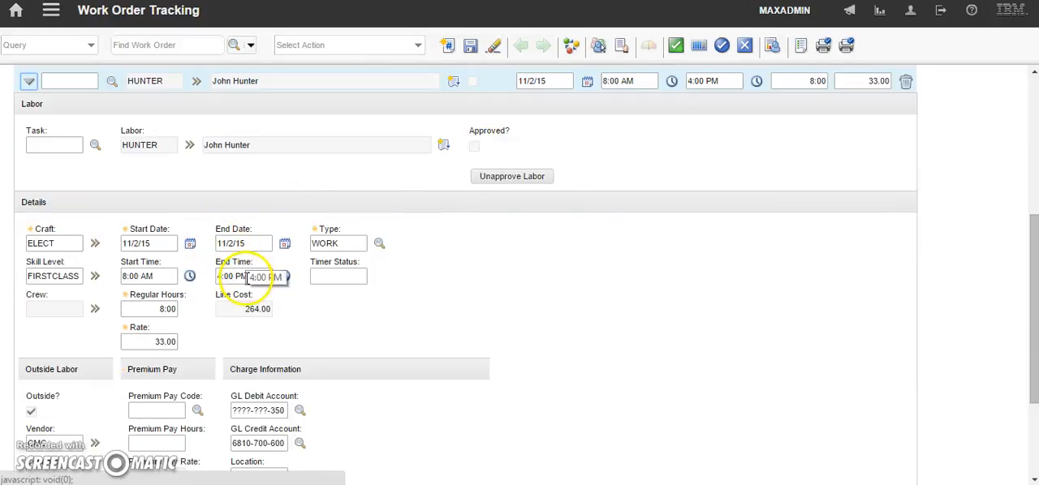
# - Save work order 1232 and confirm the 'Record has been saved' message
pyautogui.click(470, 46)
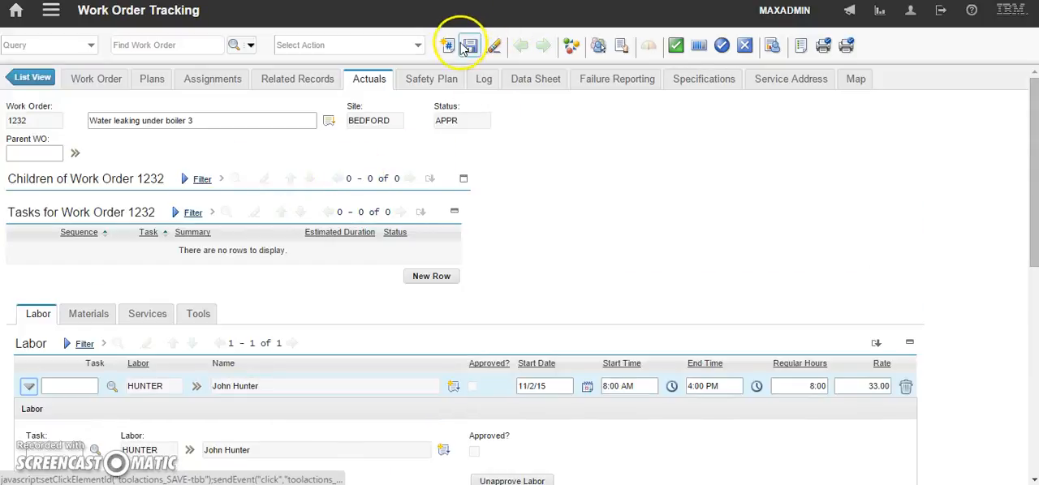
pyautogui.click(446, 45)
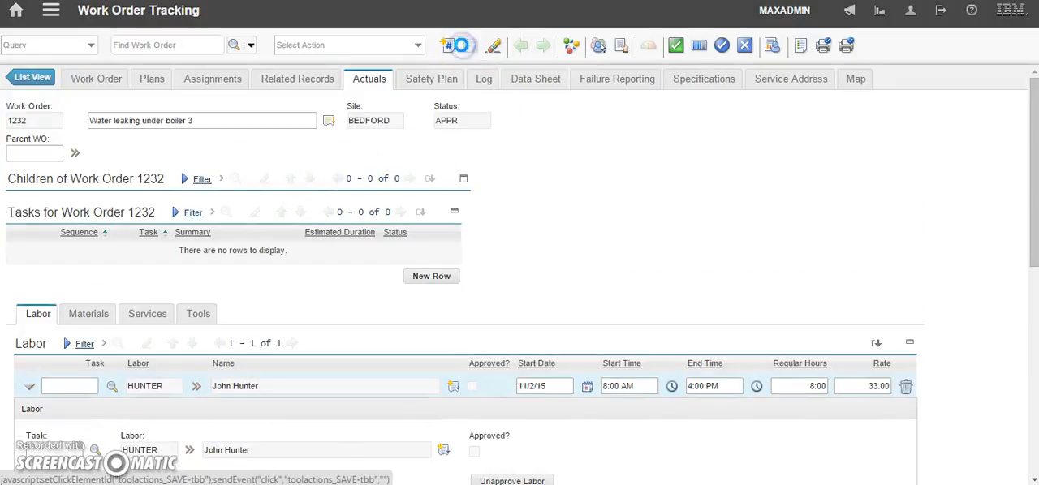
pyautogui.click(448, 46)
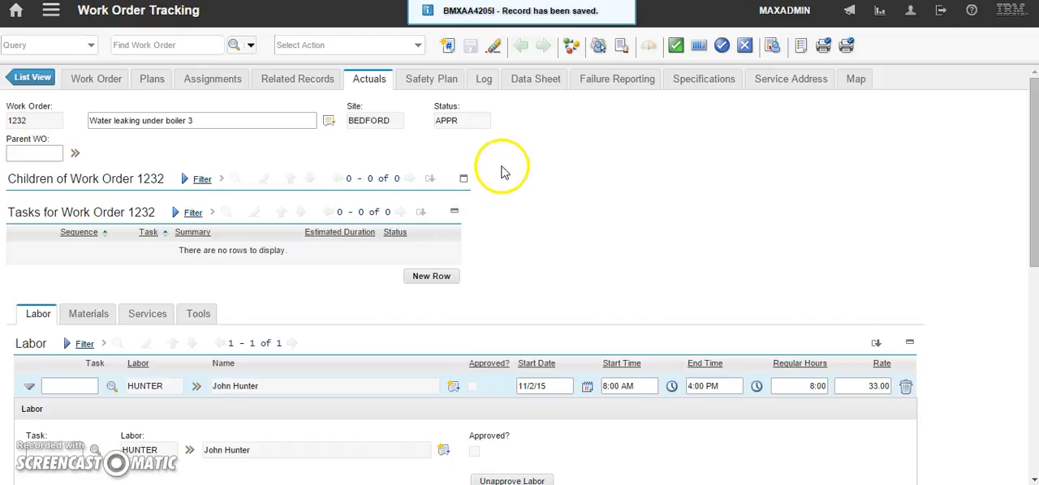
pyautogui.moveTo(503, 151)
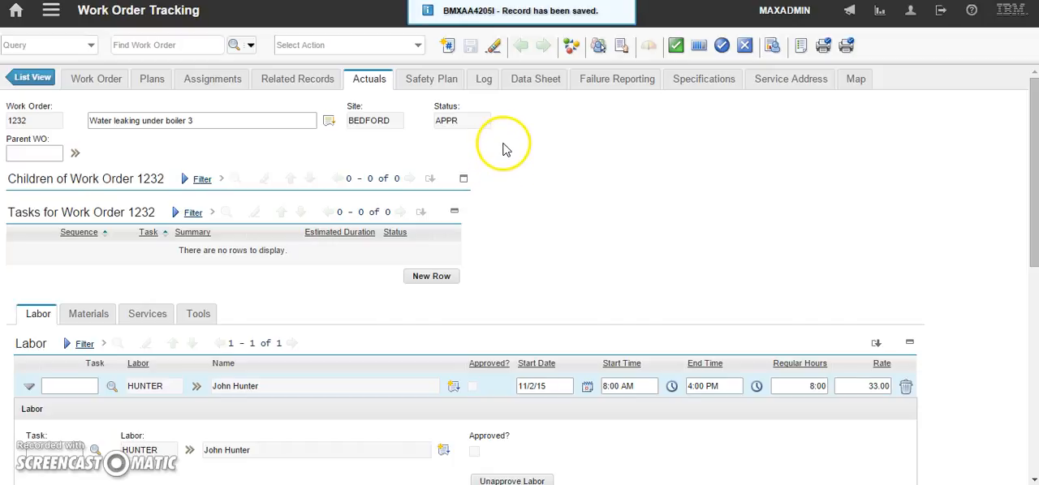